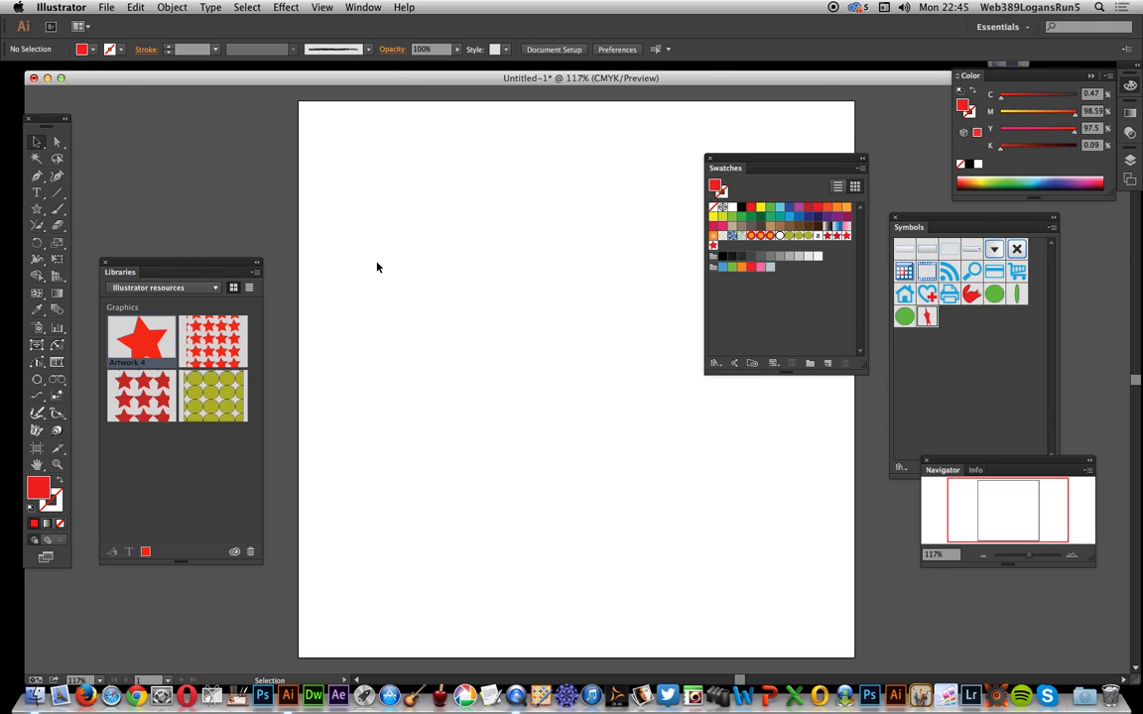
pyautogui.moveTo(251, 145)
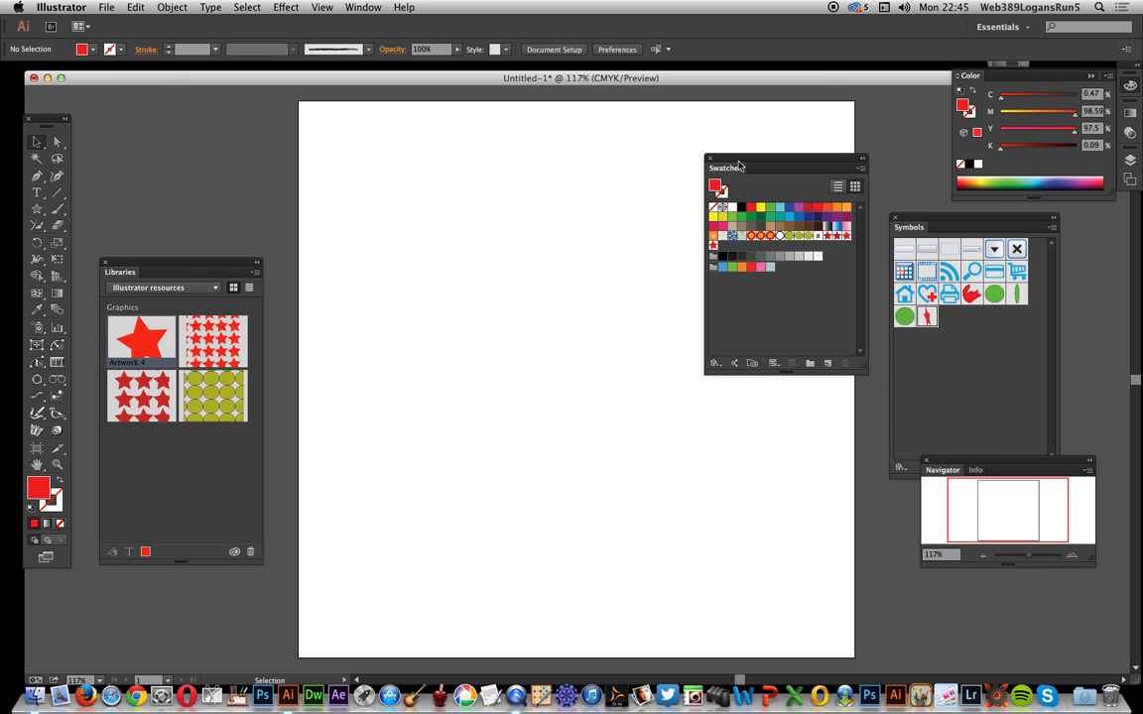
# Move the Swatches panel aside and drag the red star in as a new pattern swatch
pyautogui.moveTo(739, 167); pyautogui.dragTo(591, 318)
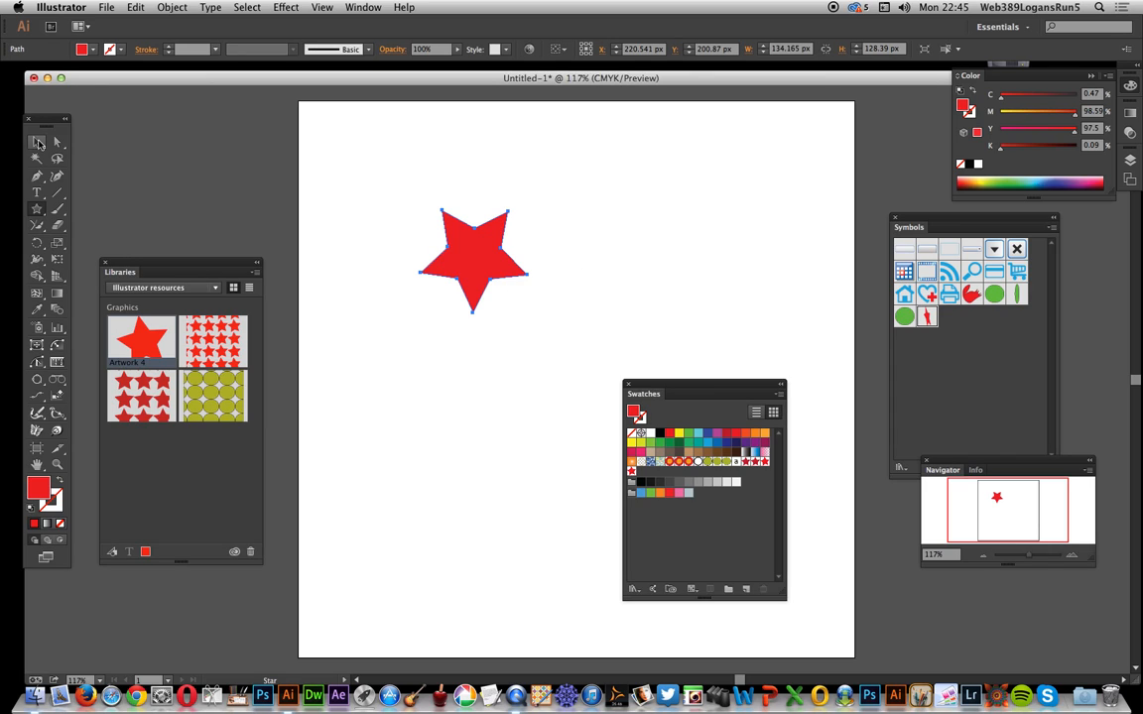
pyautogui.moveTo(466, 258); pyautogui.dragTo(483, 260)
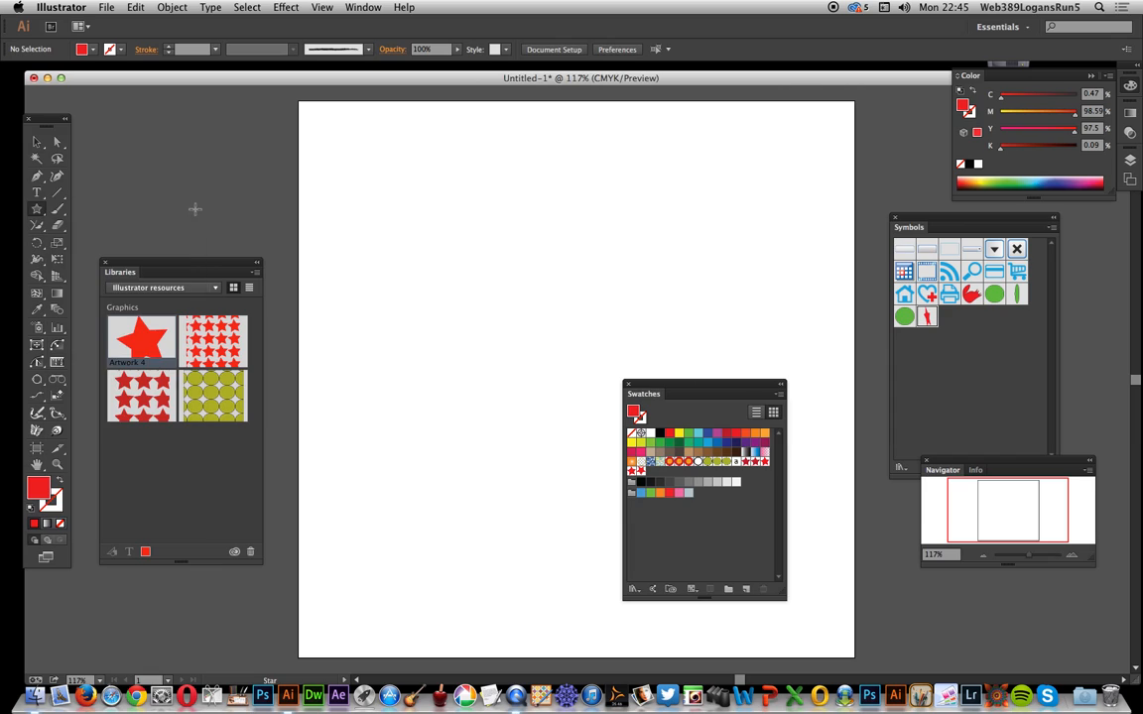
# Draw a star-pattern rectangle, add it to the library as Artwork 5, then delete it
pyautogui.moveTo(344, 153); pyautogui.dragTo(549, 487)
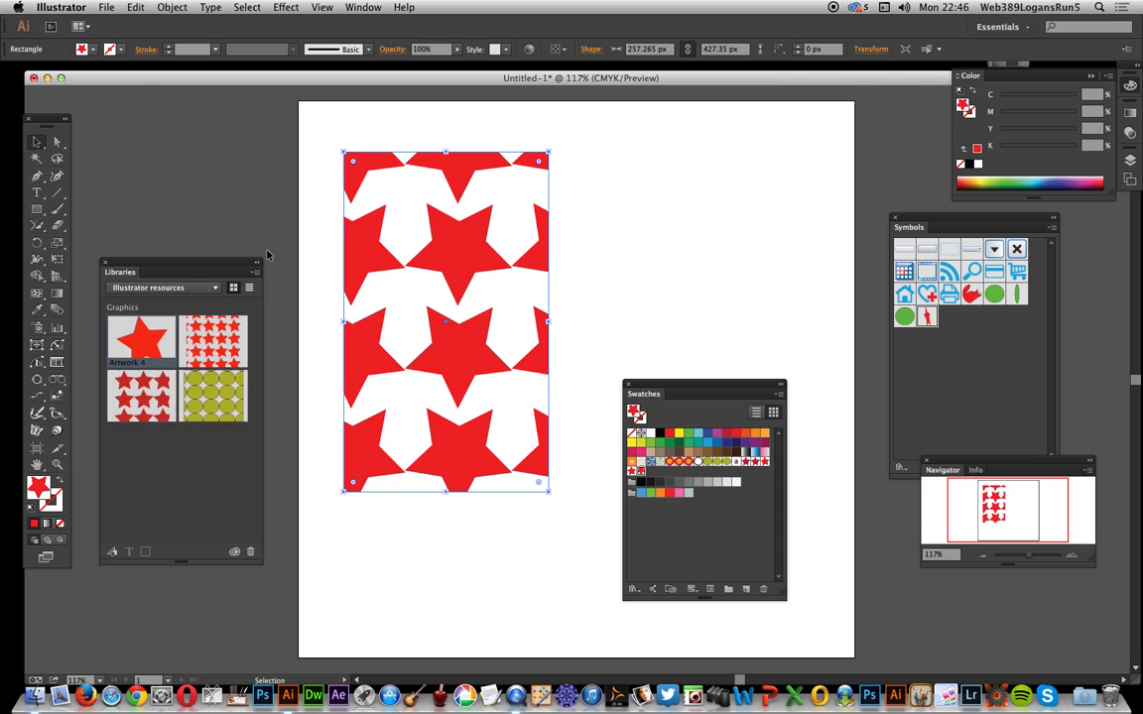
pyautogui.click(369, 9)
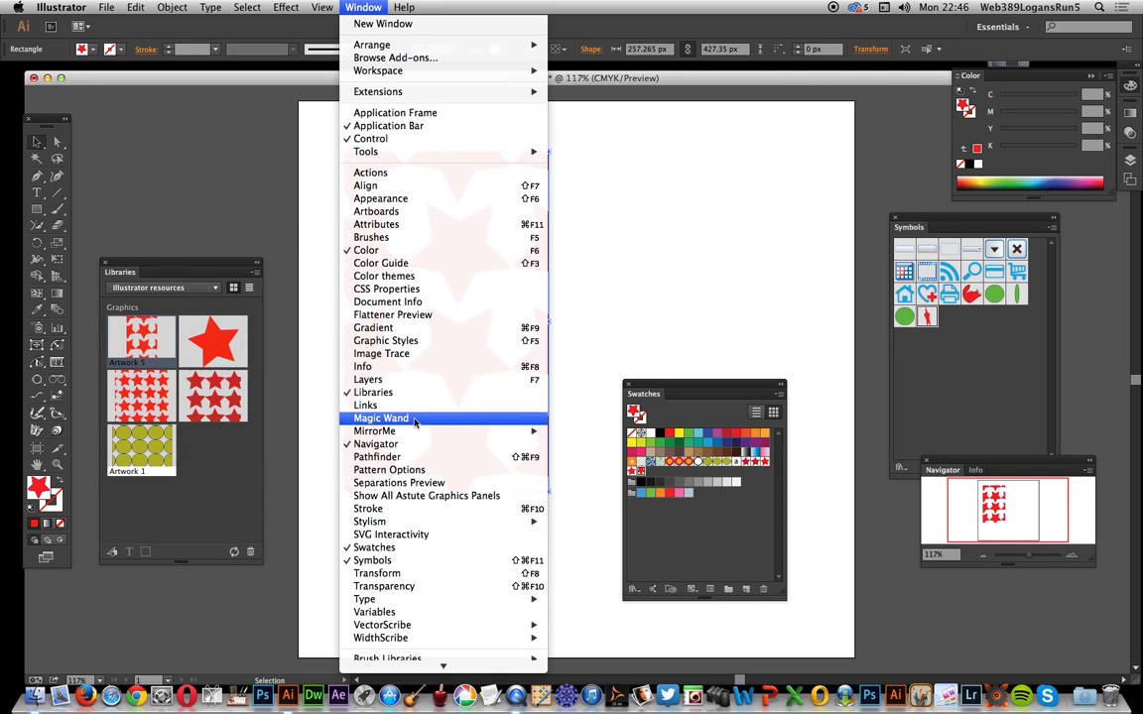
pyautogui.press('Escape')
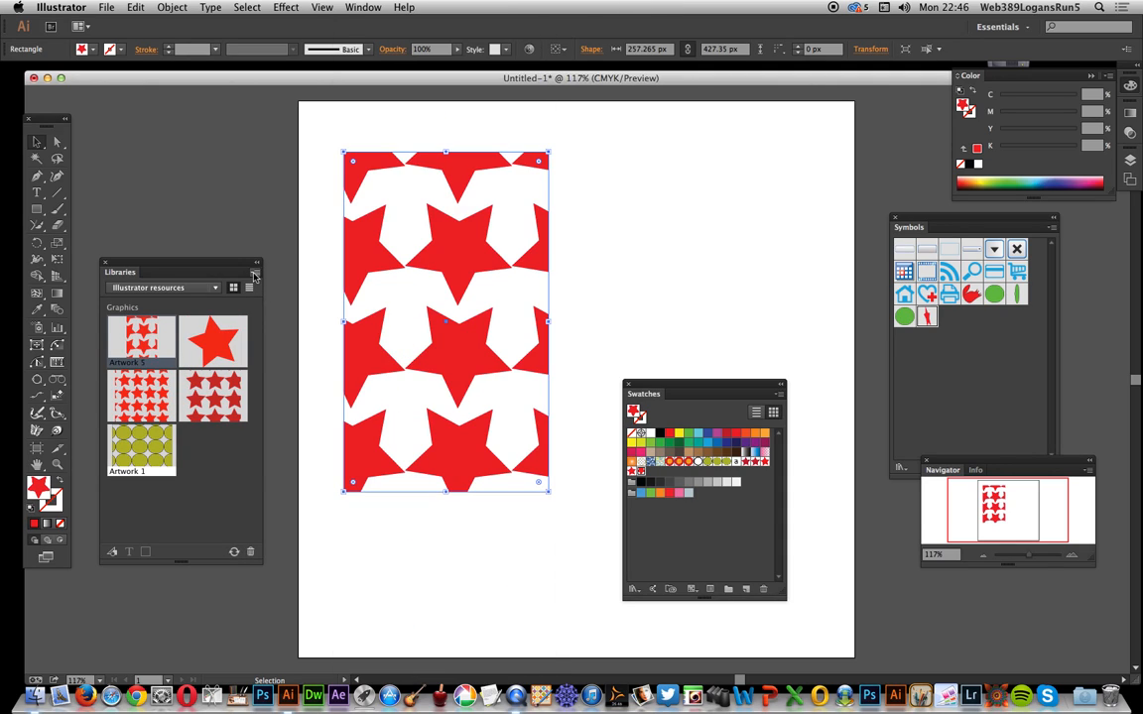
pyautogui.click(255, 275)
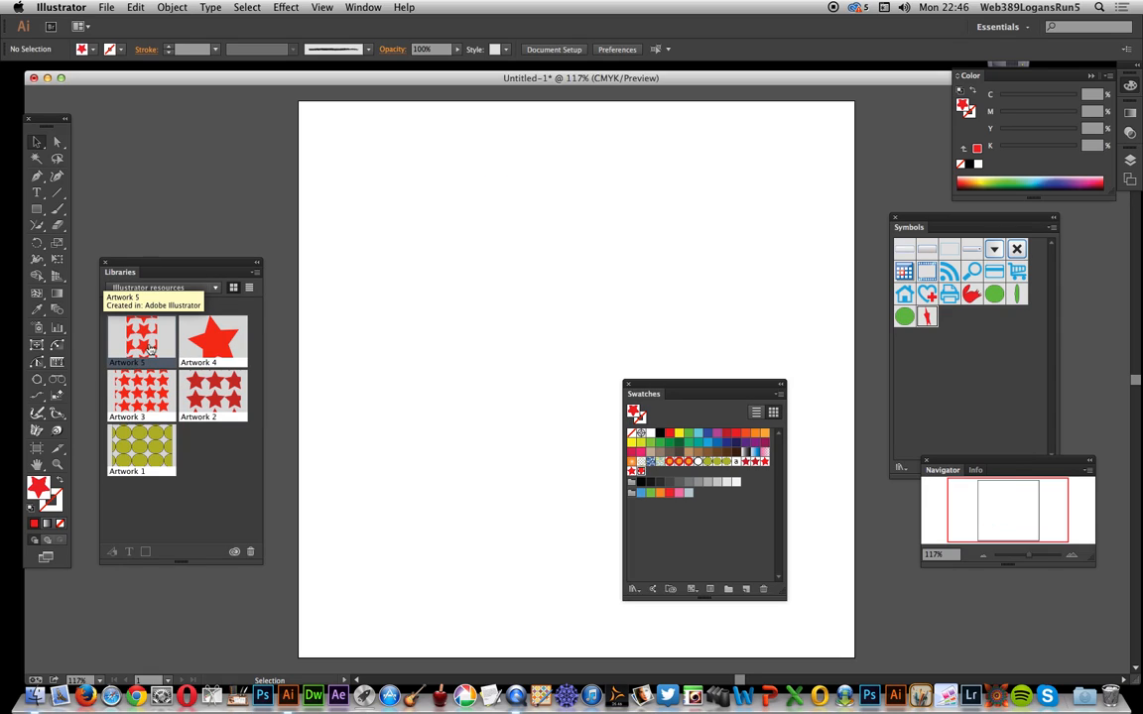
pyautogui.moveTo(397, 239)
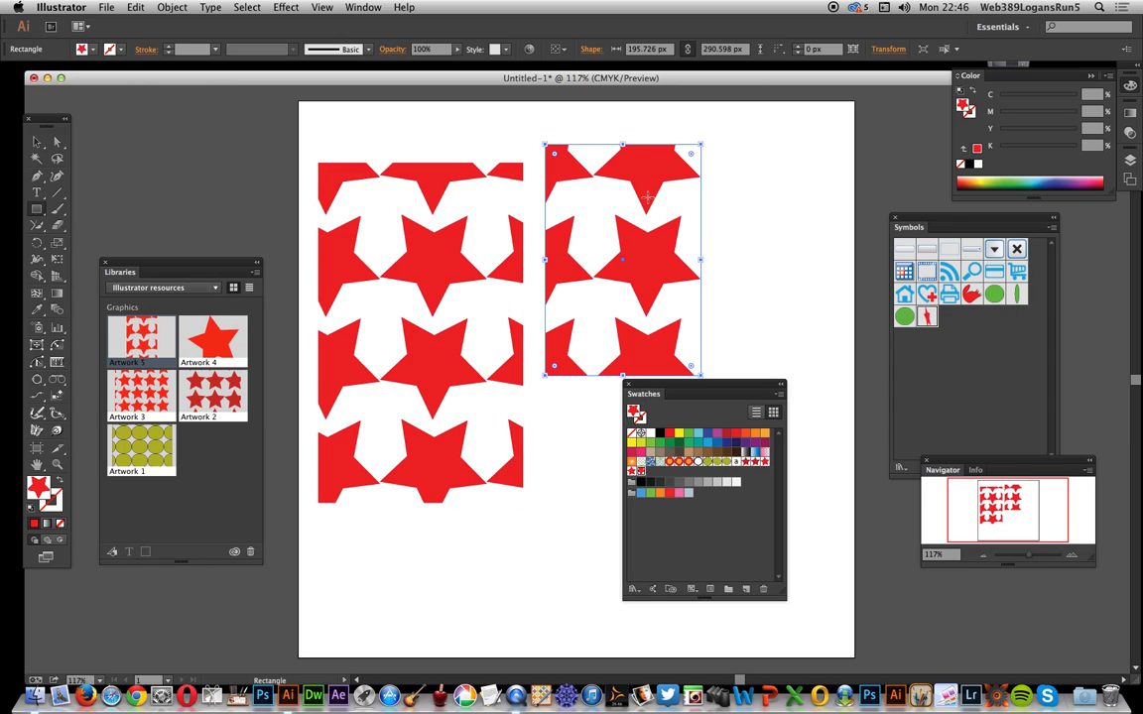
pyautogui.moveTo(659, 260)
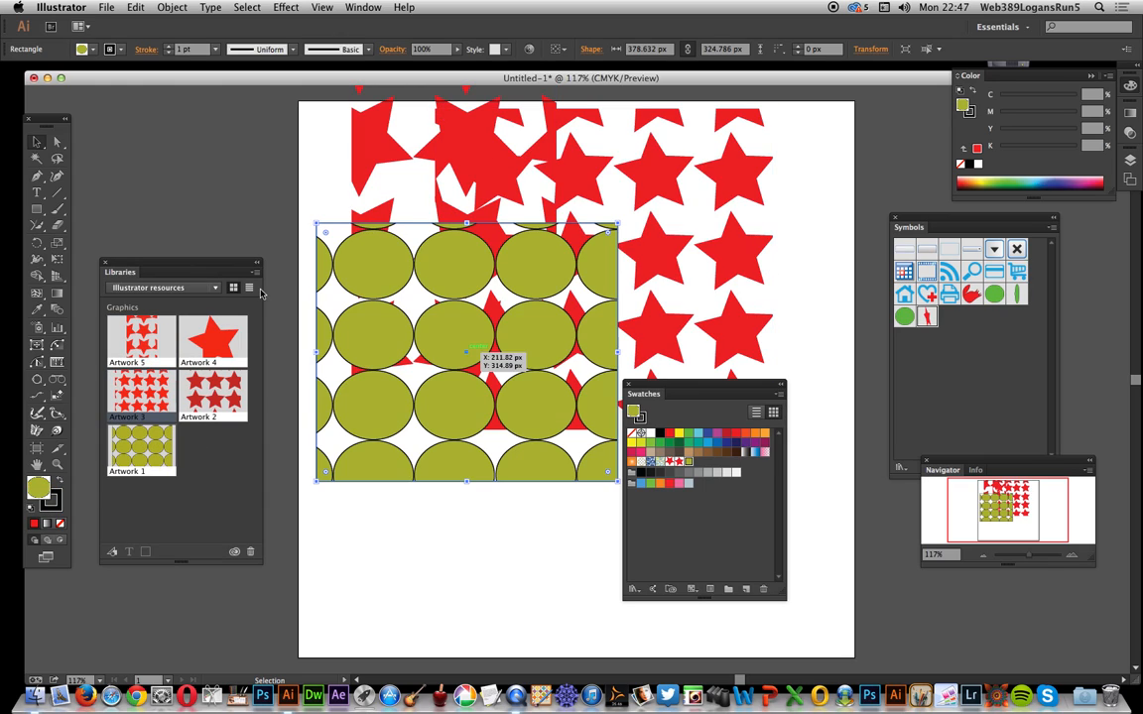
# Place library Artworks 5, 3 and 1 onto the artboard
pyautogui.click(137, 436)
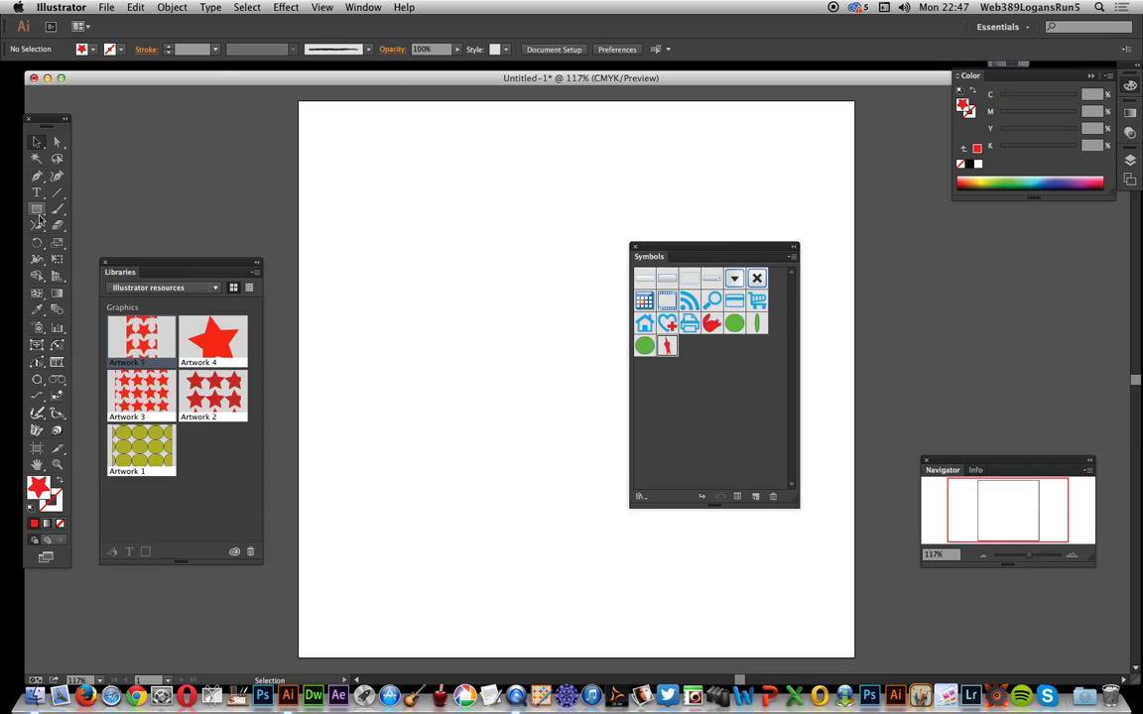
# Draw a dark red star over a blue star and confirm it as a new symbol
pyautogui.click(31, 209)
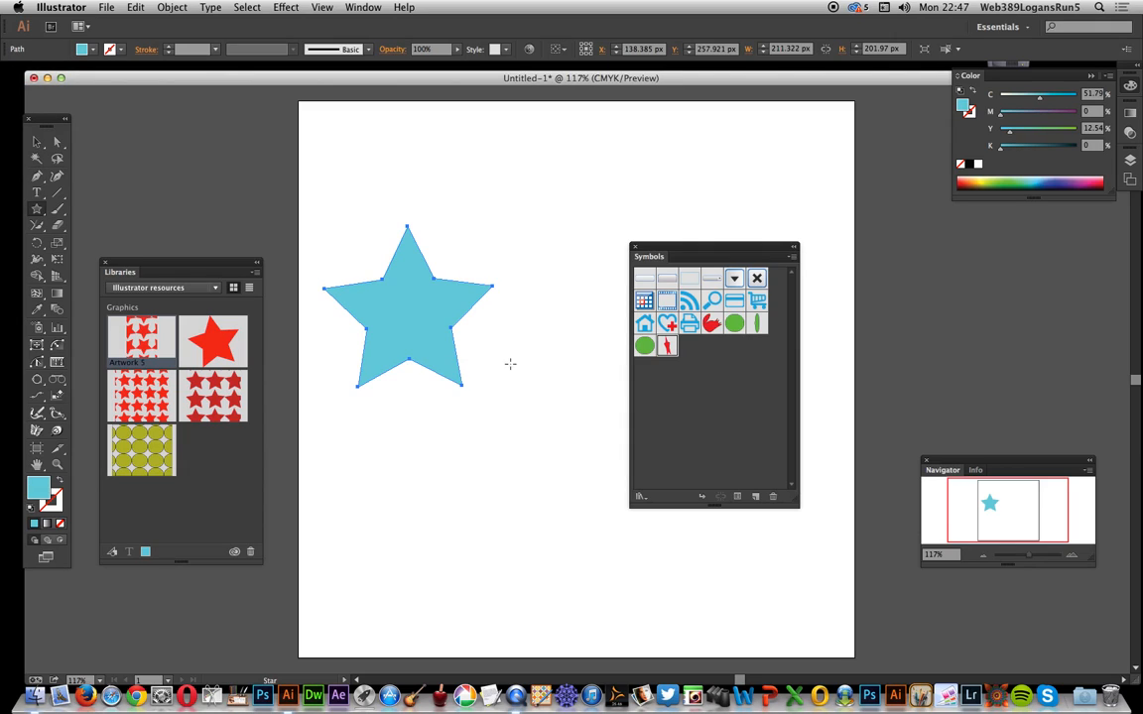
pyautogui.moveTo(462, 387); pyautogui.dragTo(496, 392)
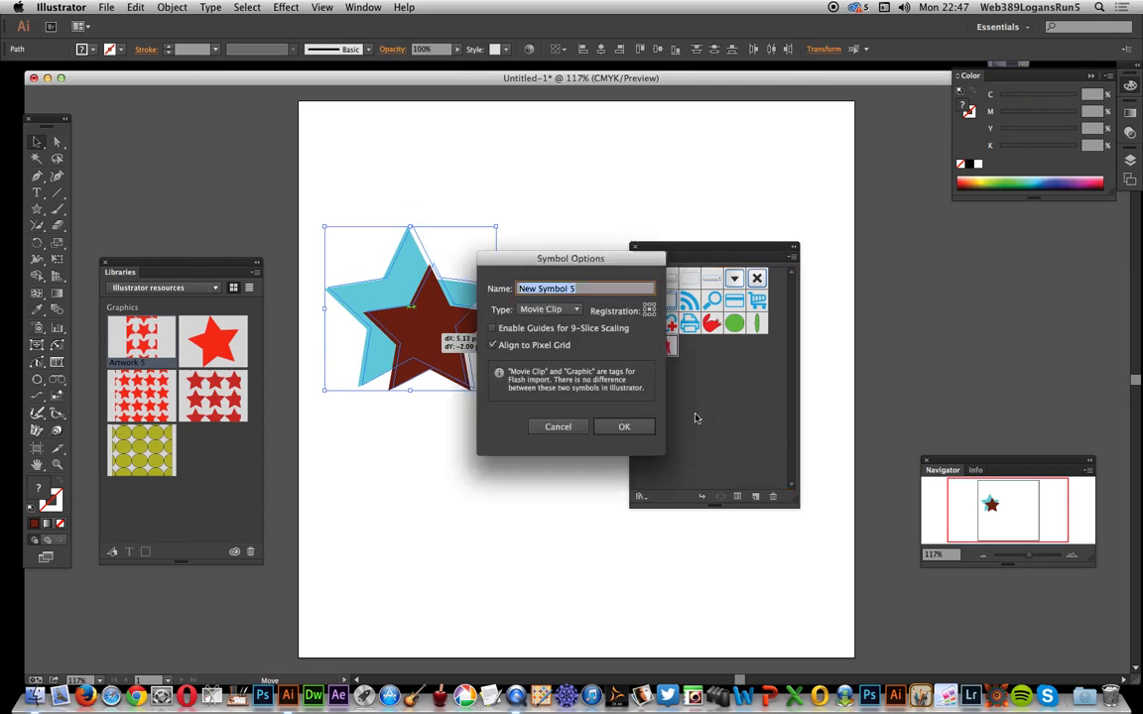
pyautogui.click(624, 427)
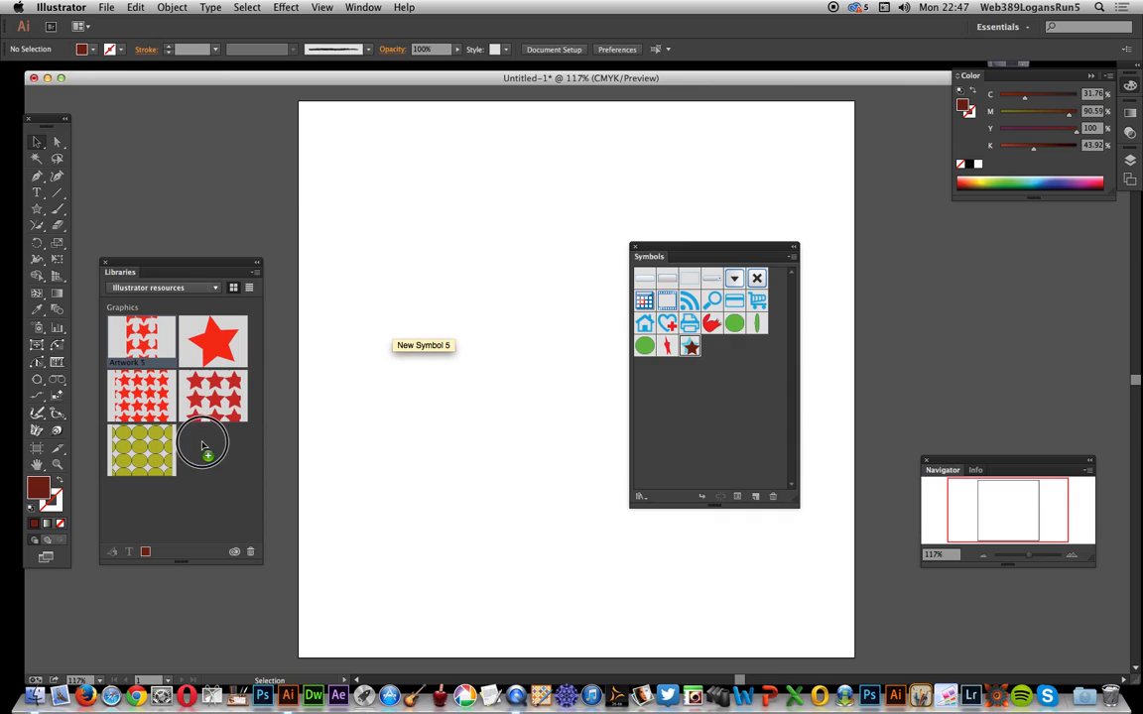
pyautogui.moveTo(199, 466)
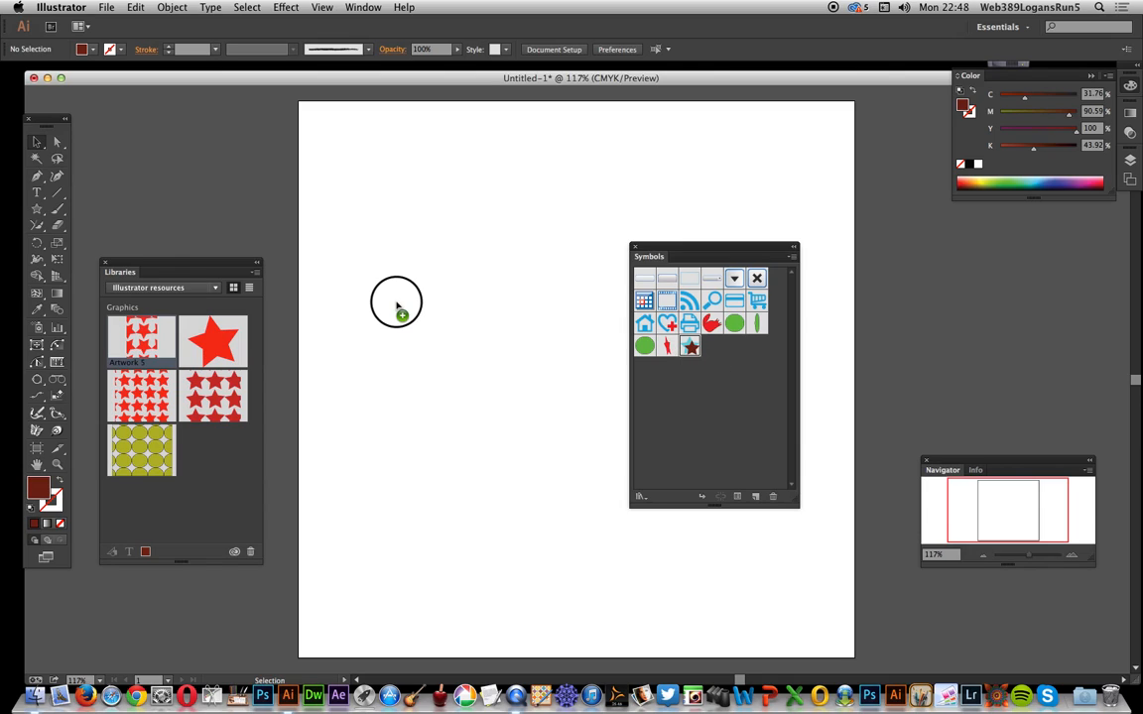
# Save the two-star symbol to the library, delete all document symbols, and drag the graphic back
pyautogui.moveTo(691, 346); pyautogui.dragTo(397, 302)
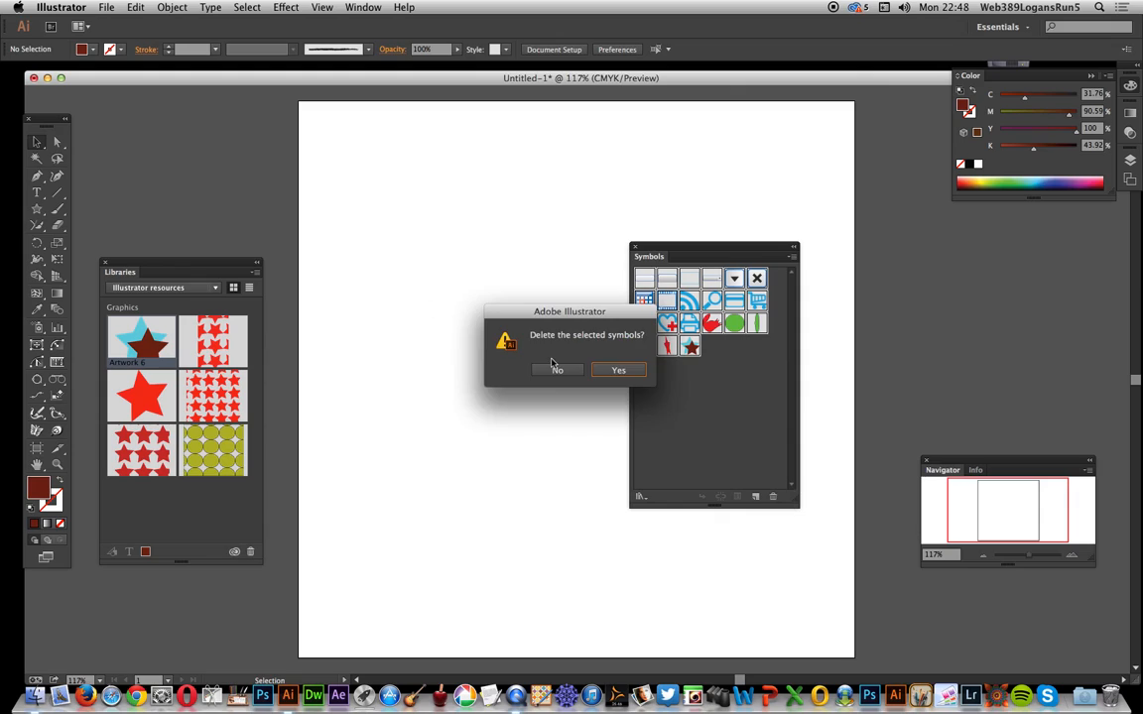
pyautogui.click(618, 369)
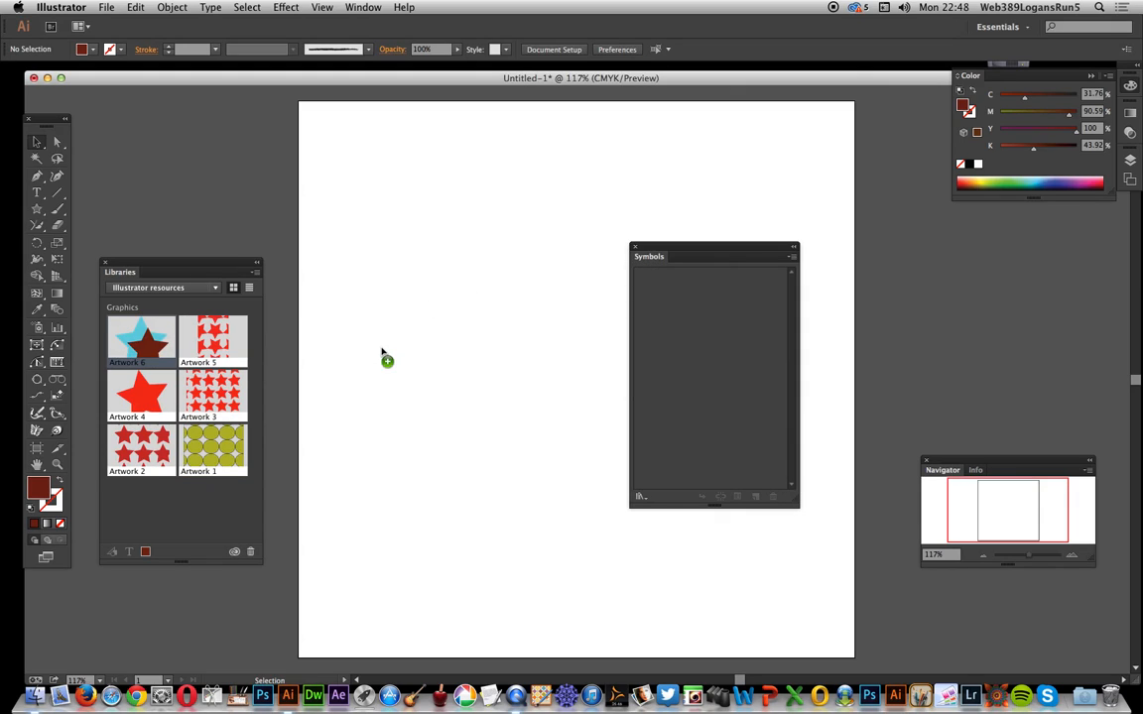
pyautogui.moveTo(141, 338); pyautogui.dragTo(382, 347)
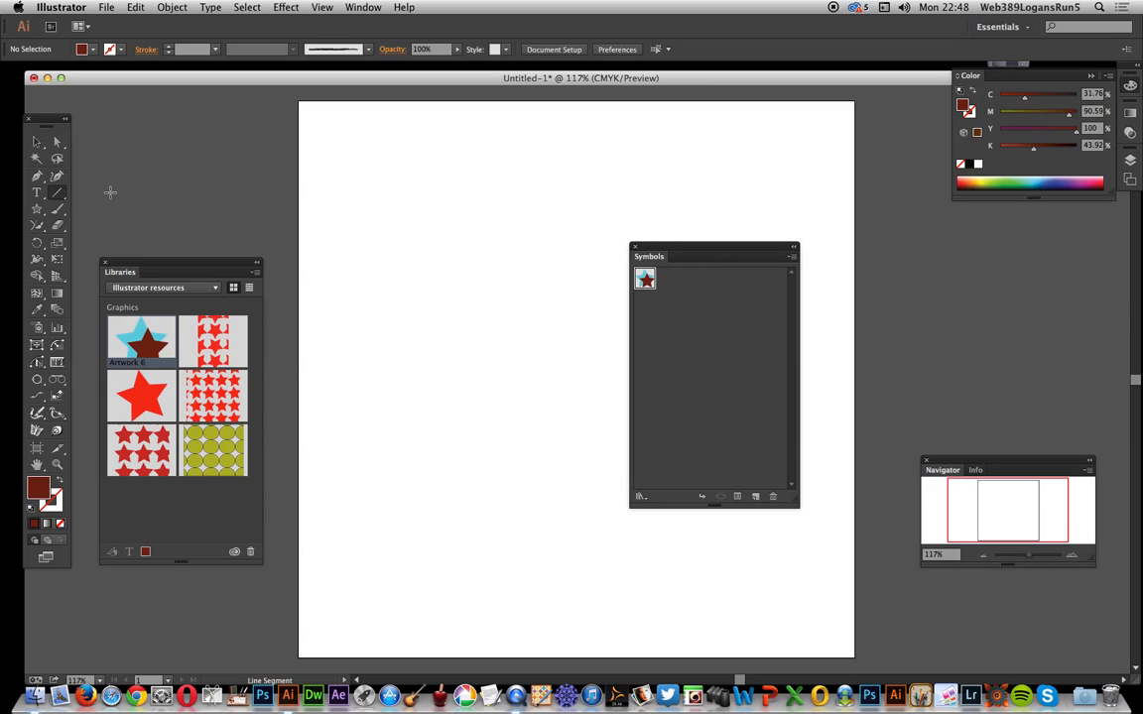
# Draw a vertical line, give it a 10 pt Uniform stroke, and drag it into the library
pyautogui.moveTo(445, 182); pyautogui.dragTo(444, 566)
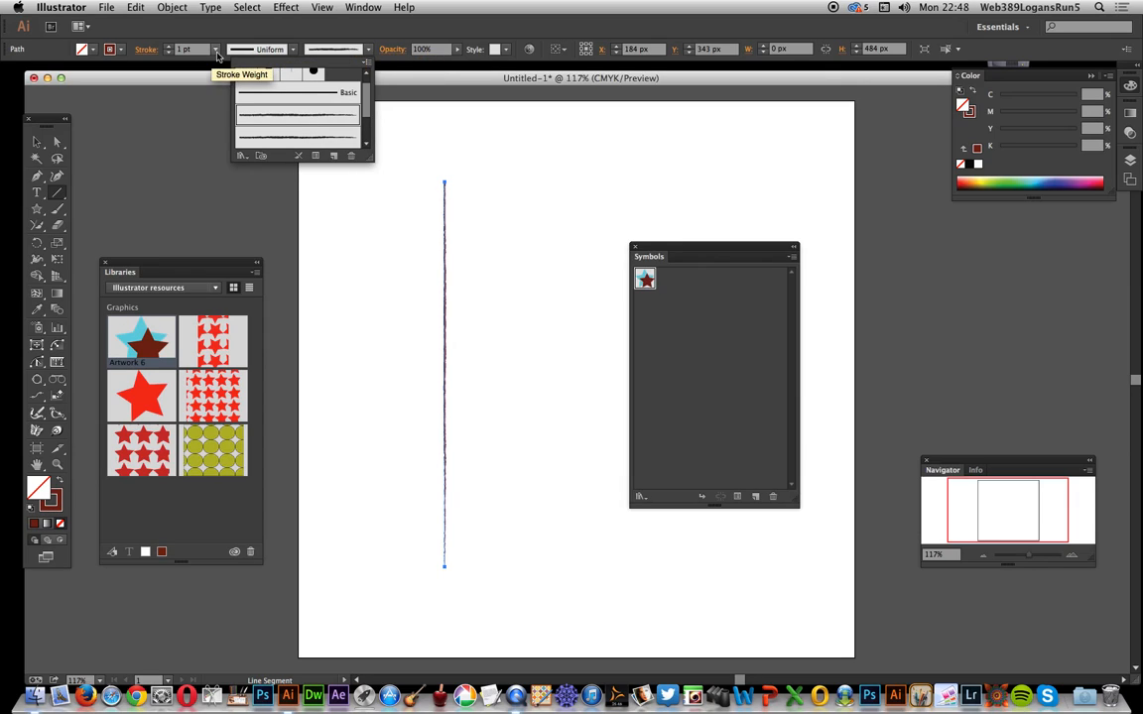
pyautogui.click(215, 48)
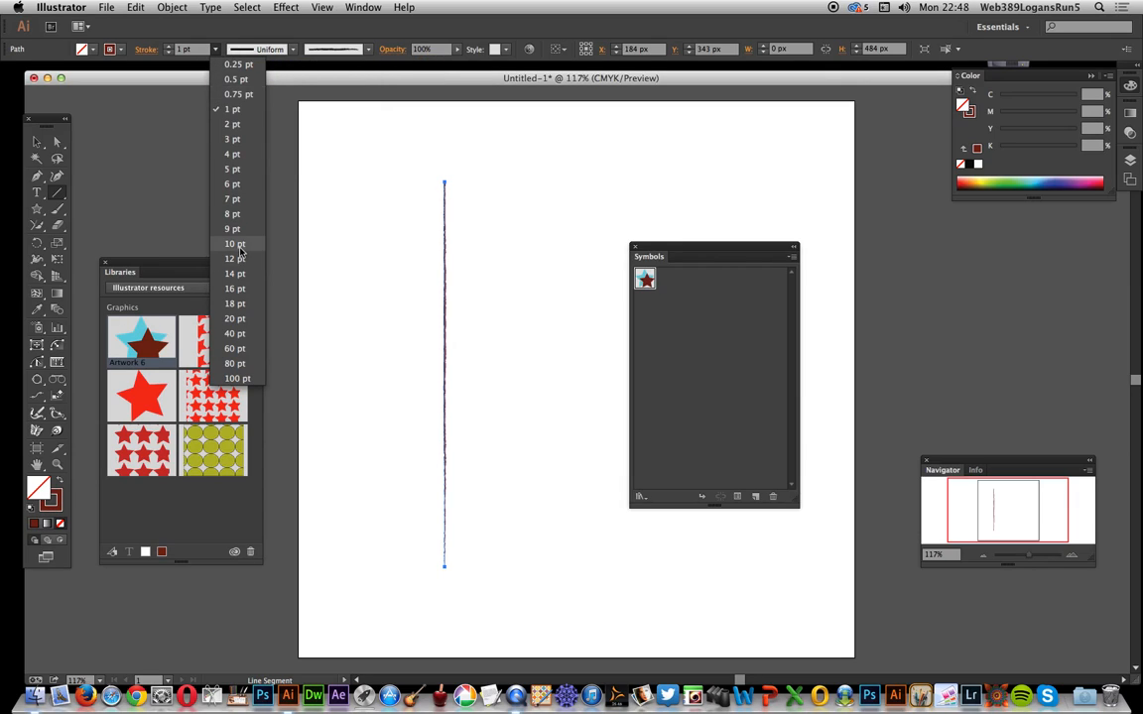
pyautogui.click(231, 243)
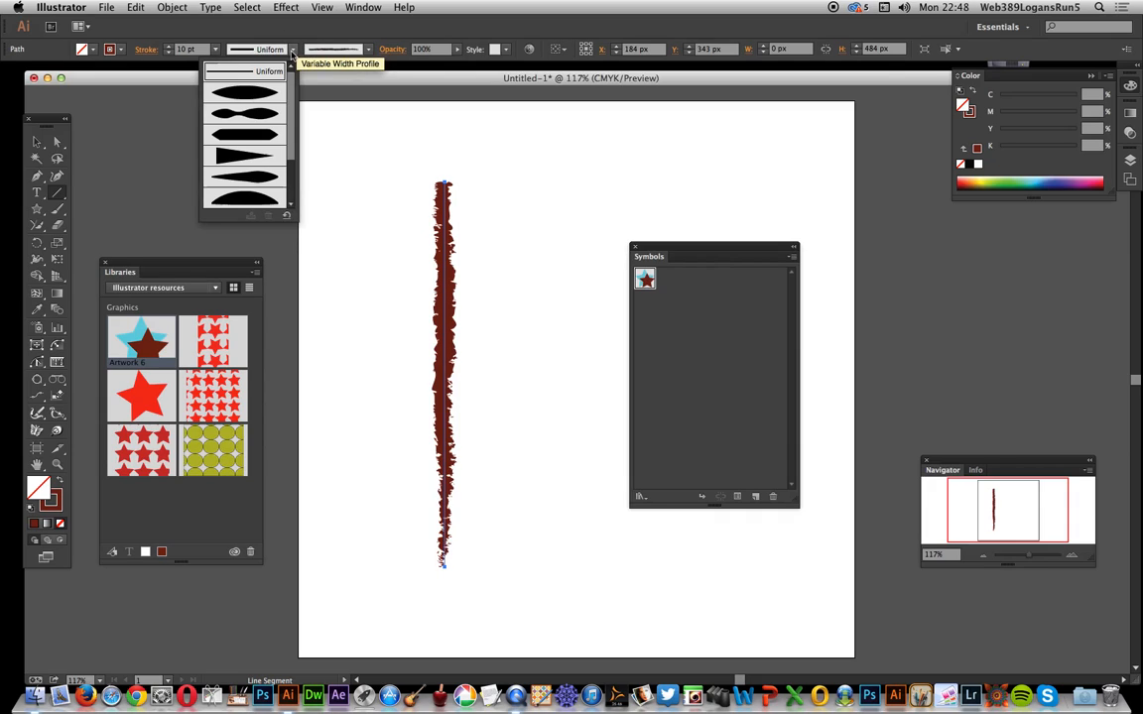
pyautogui.click(402, 81)
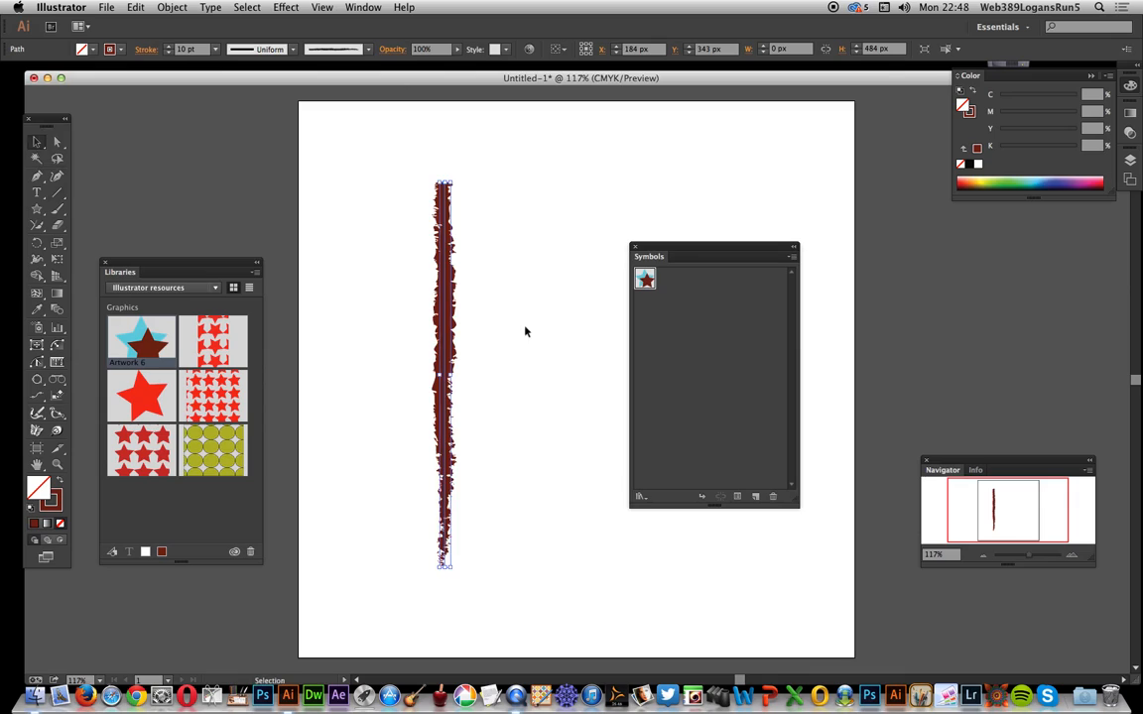
pyautogui.moveTo(443, 367); pyautogui.dragTo(226, 521)
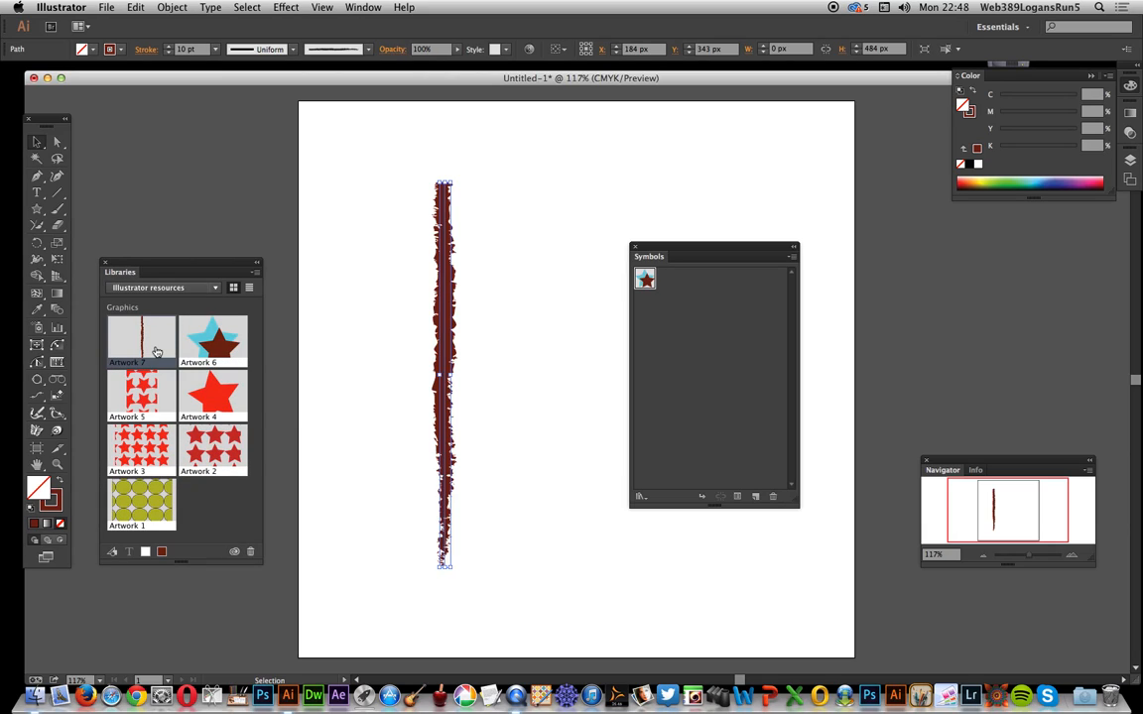
pyautogui.moveTo(161, 359)
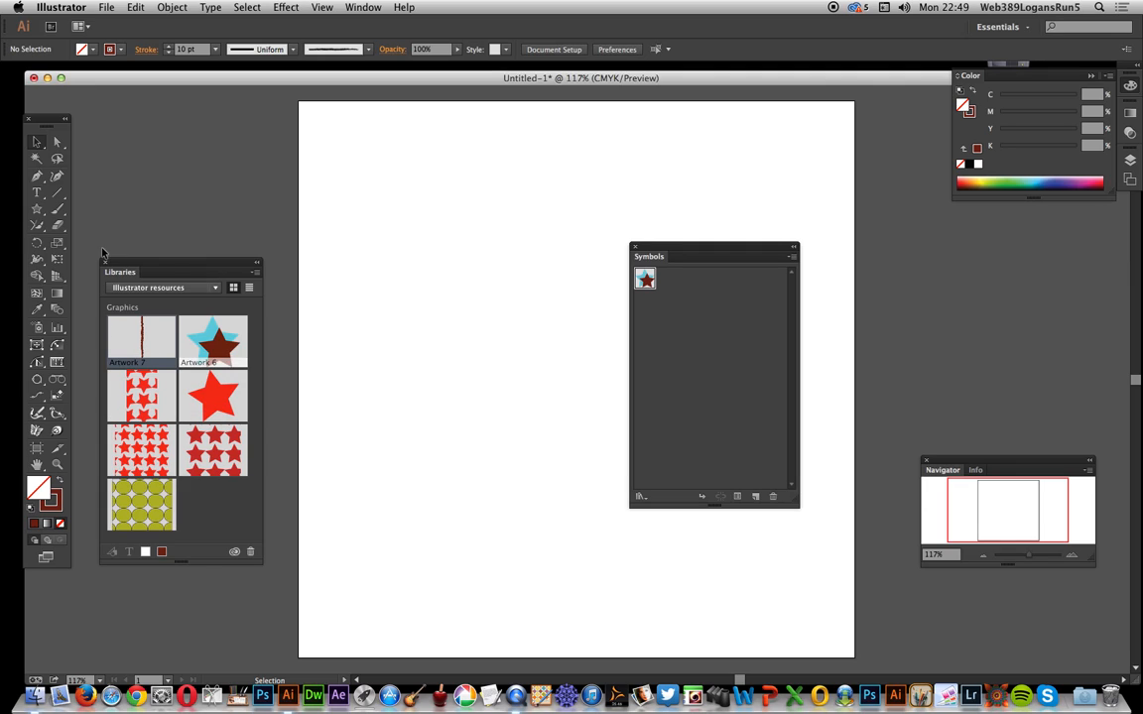
pyautogui.moveTo(139, 342)
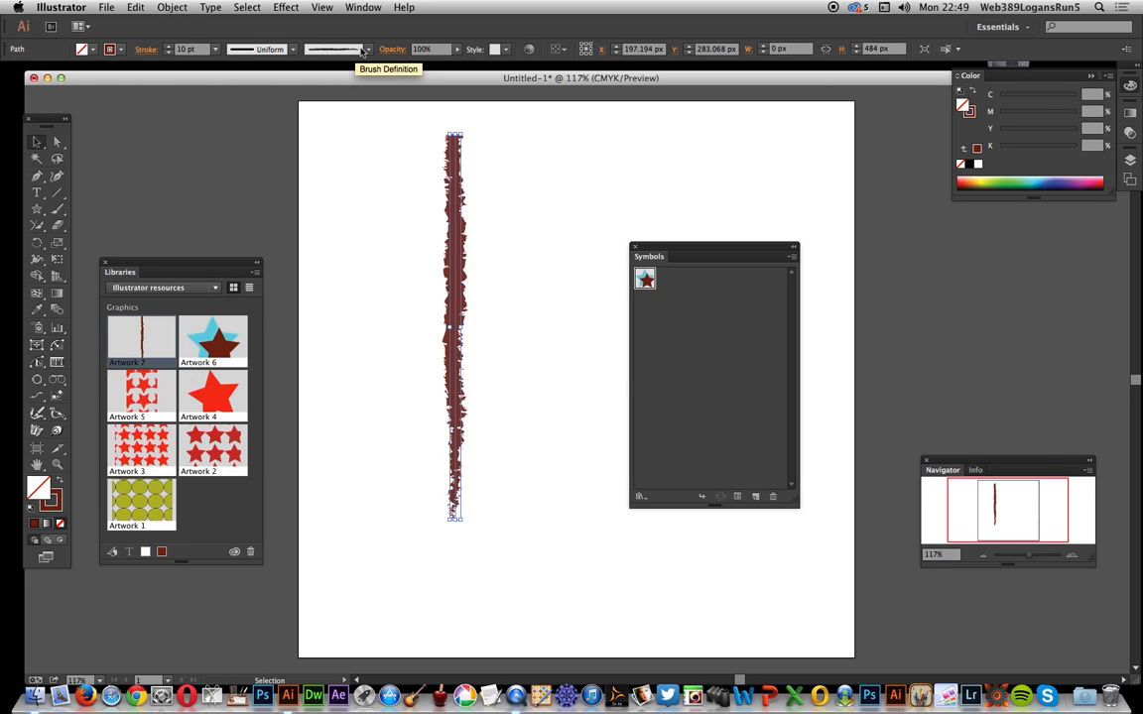
# Open Window > Brushes and delete the unused brushes, dismissing warnings and confirming Yes
pyautogui.click(355, 9)
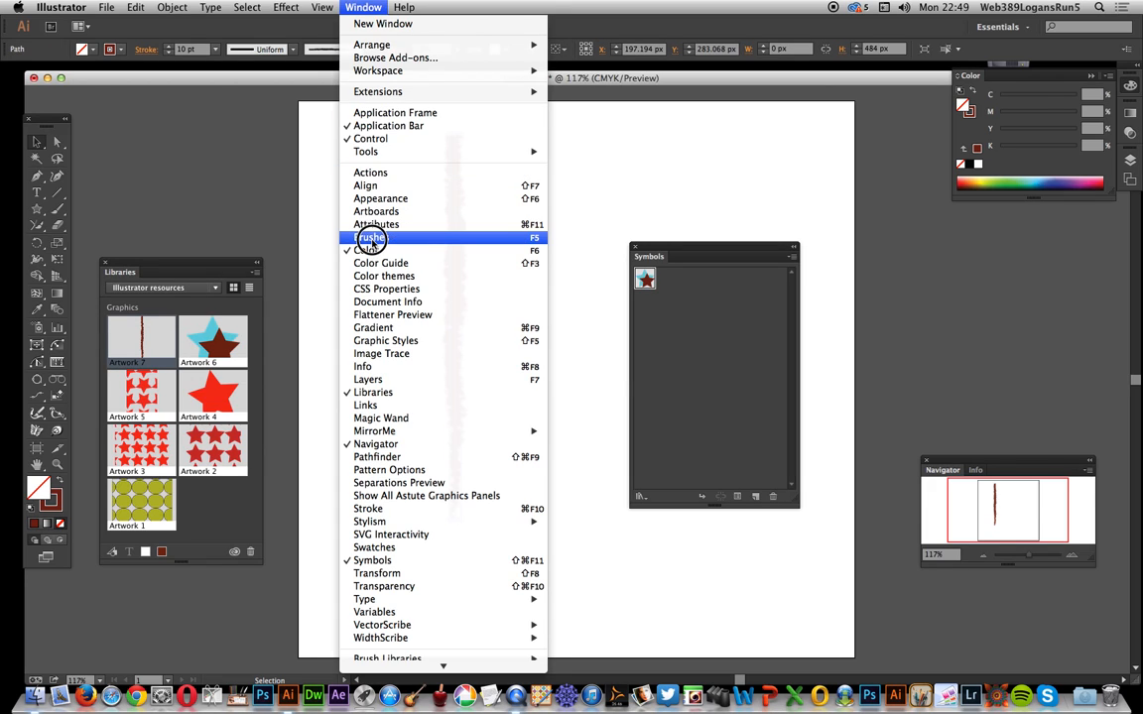
pyautogui.click(369, 237)
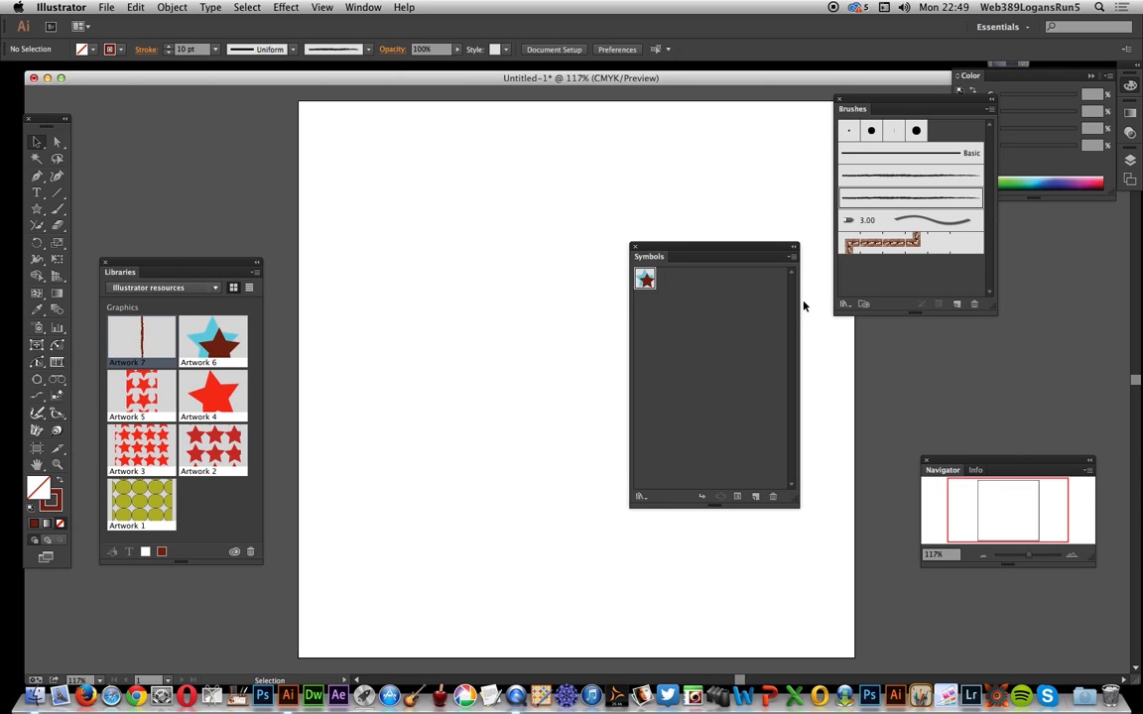
pyautogui.click(883, 243)
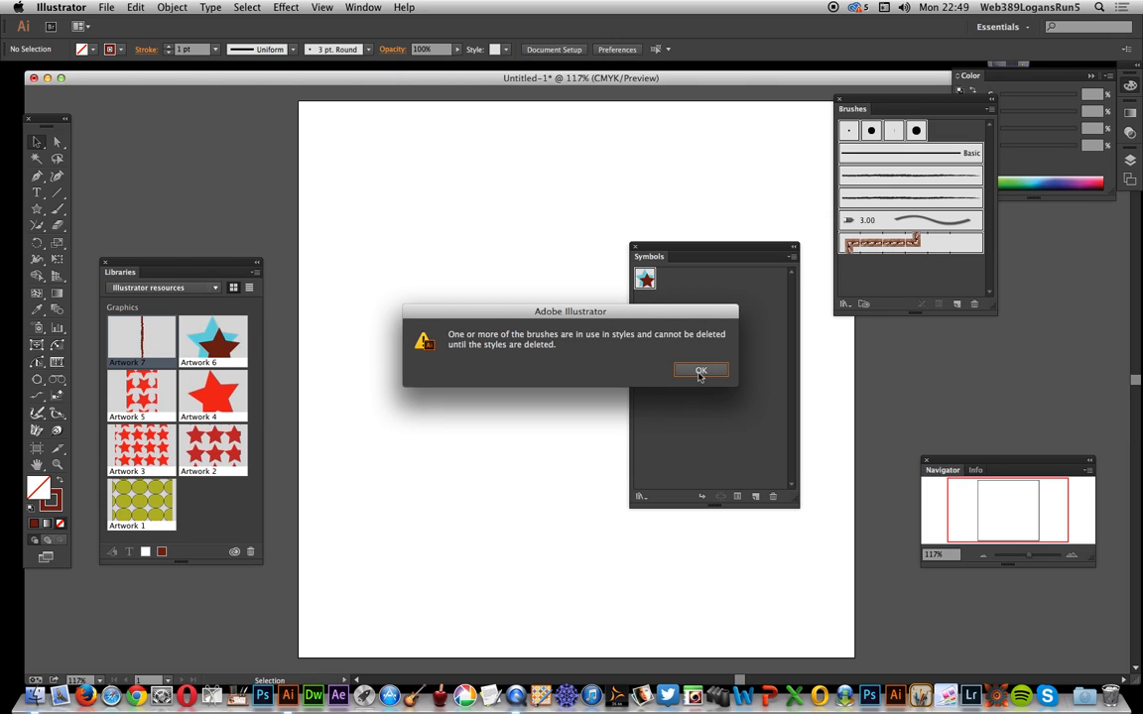
pyautogui.click(700, 370)
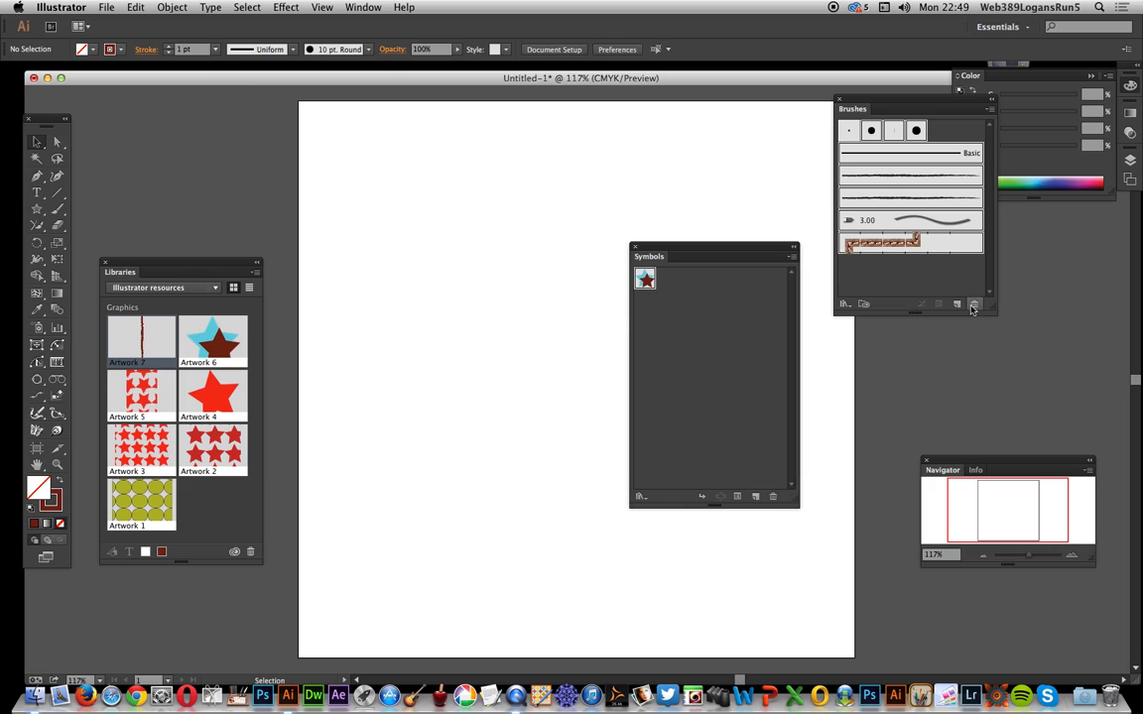
pyautogui.click(971, 302)
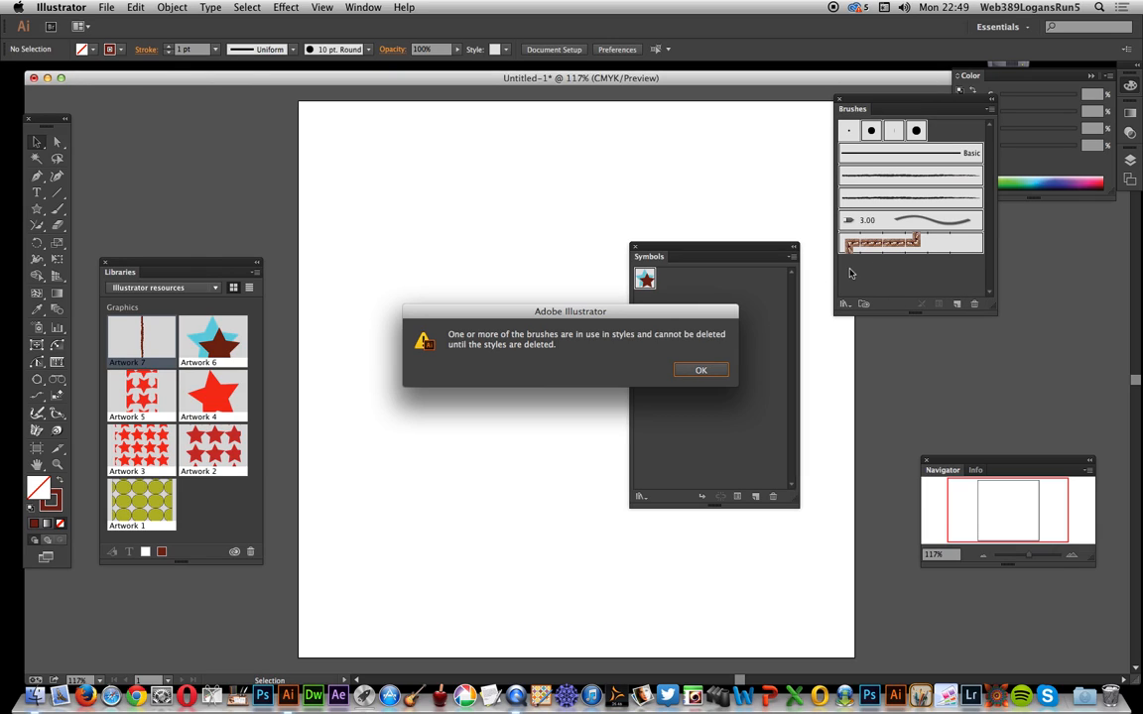
pyautogui.click(700, 369)
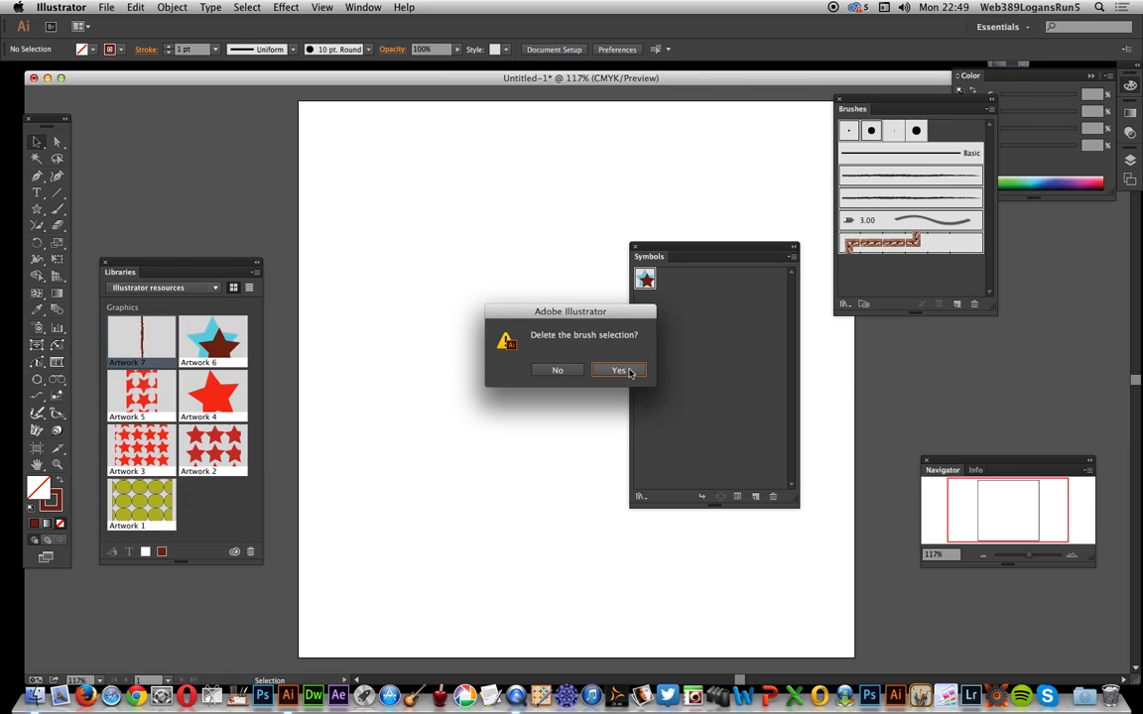
pyautogui.click(616, 370)
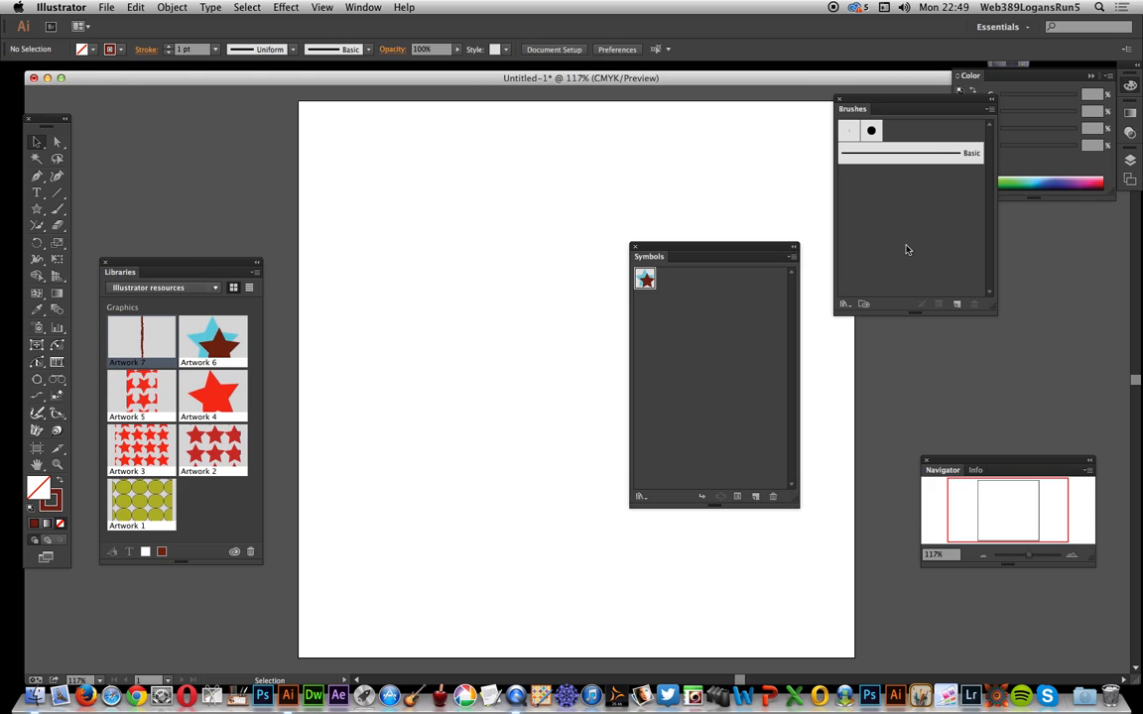
pyautogui.moveTo(147, 355)
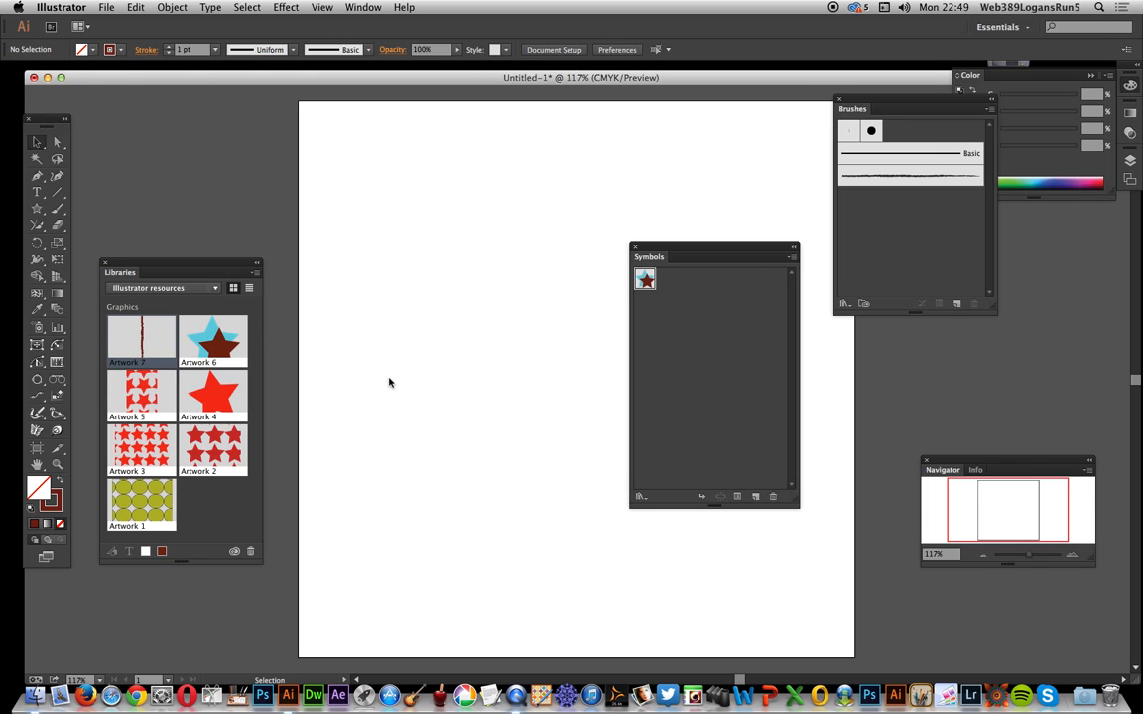
# Drag Artwork 7 onto the artboard, restoring the Charcoal - Pencil 2 brush
pyautogui.moveTo(388, 187); pyautogui.dragTo(388, 568)
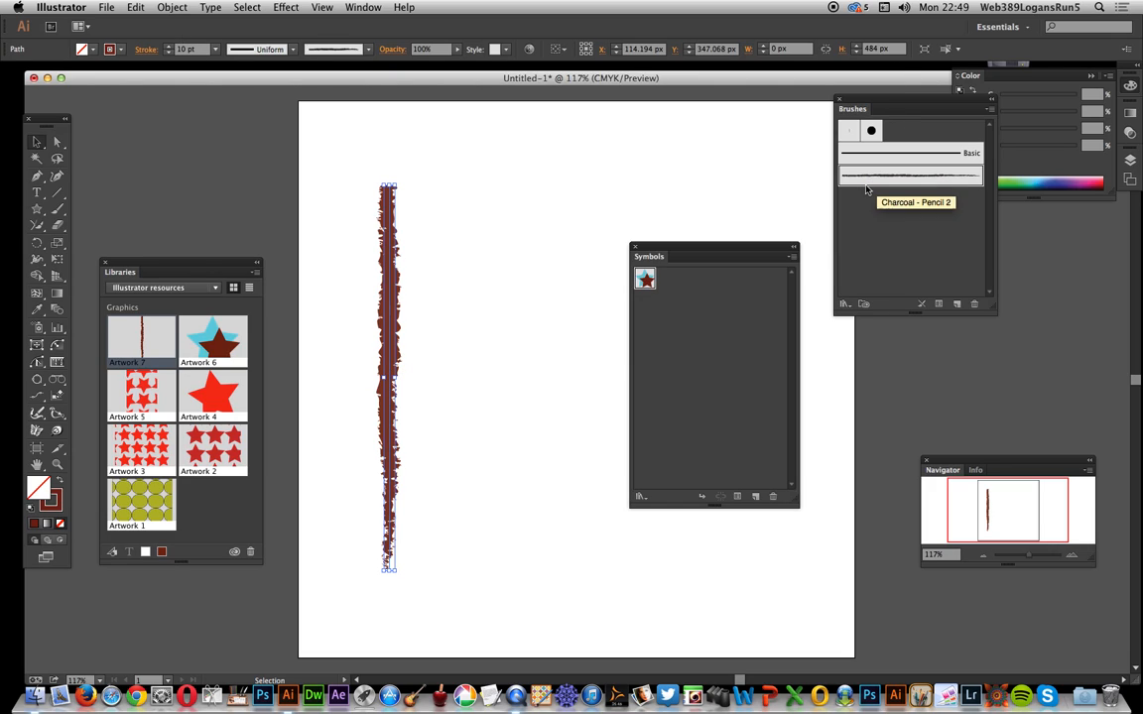
pyautogui.moveTo(891, 173)
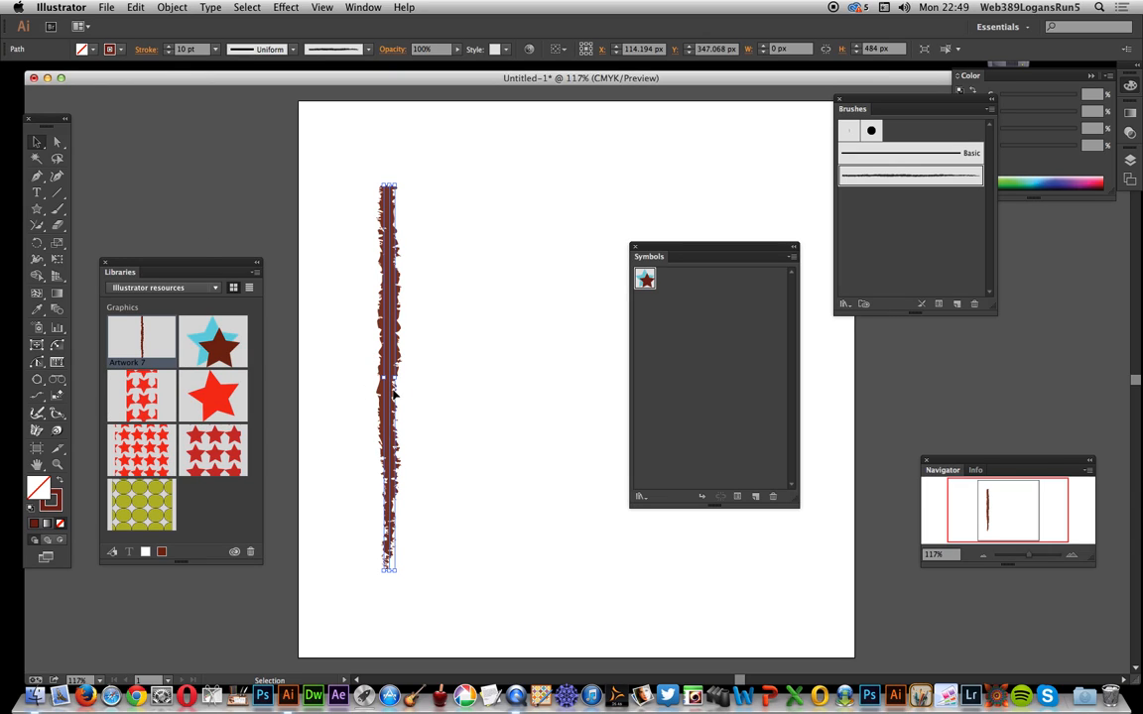
pyautogui.moveTo(672, 144)
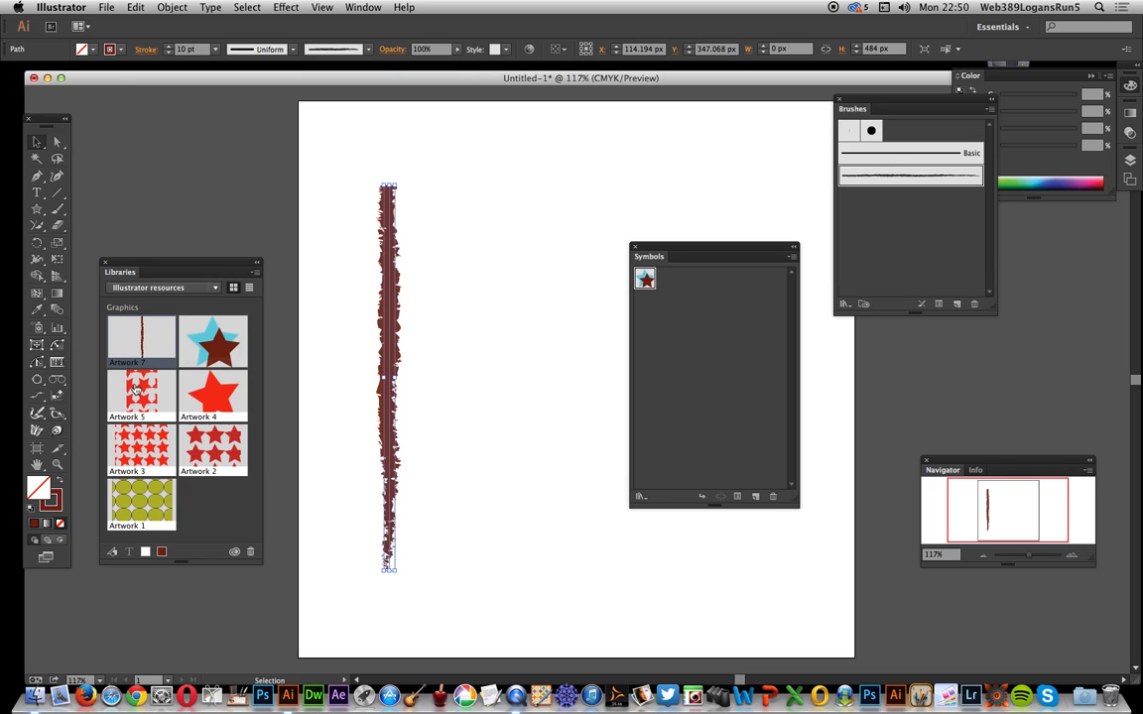
pyautogui.moveTo(139, 342)
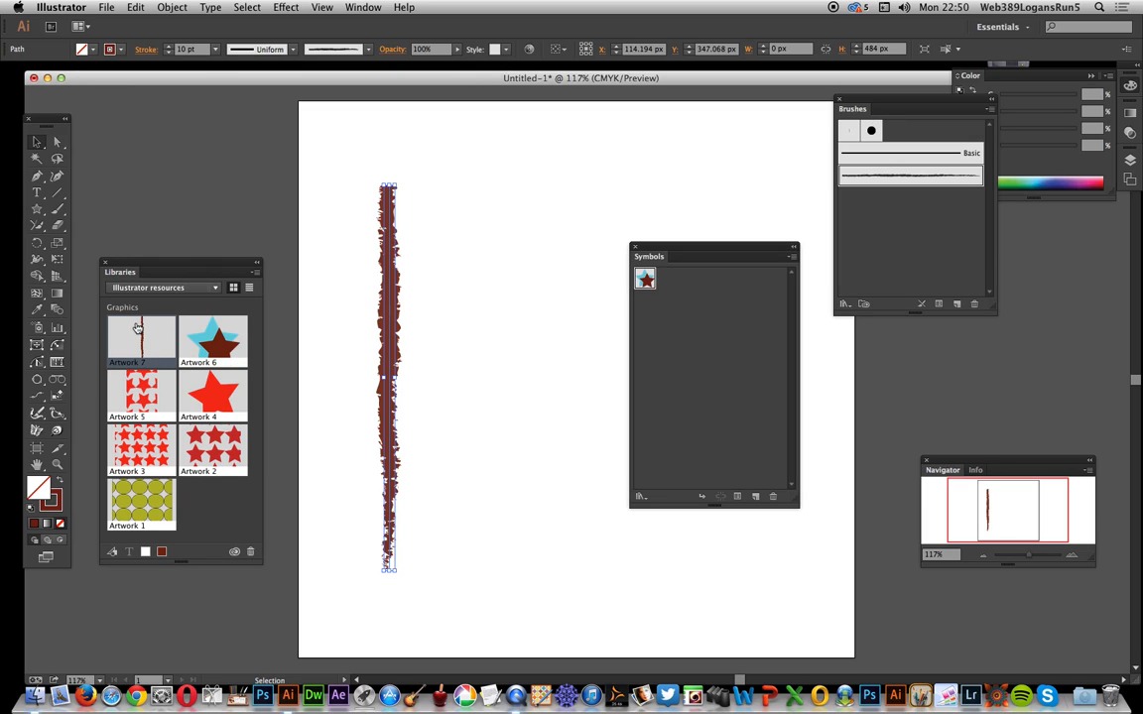
pyautogui.moveTo(134, 342)
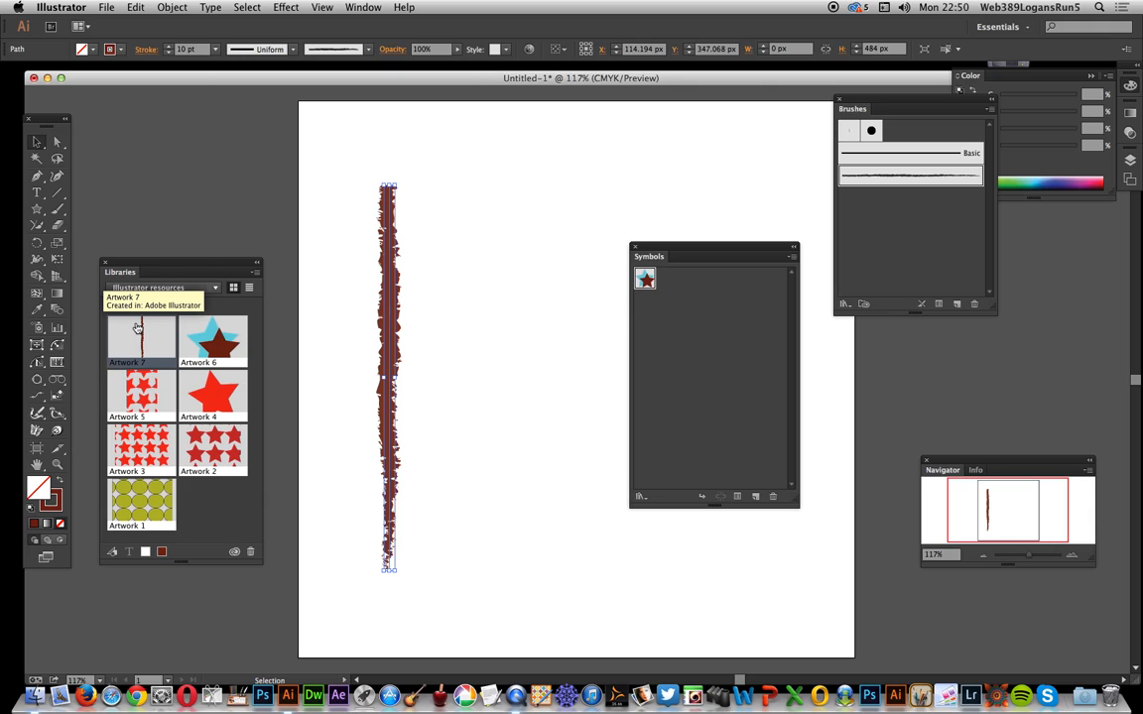